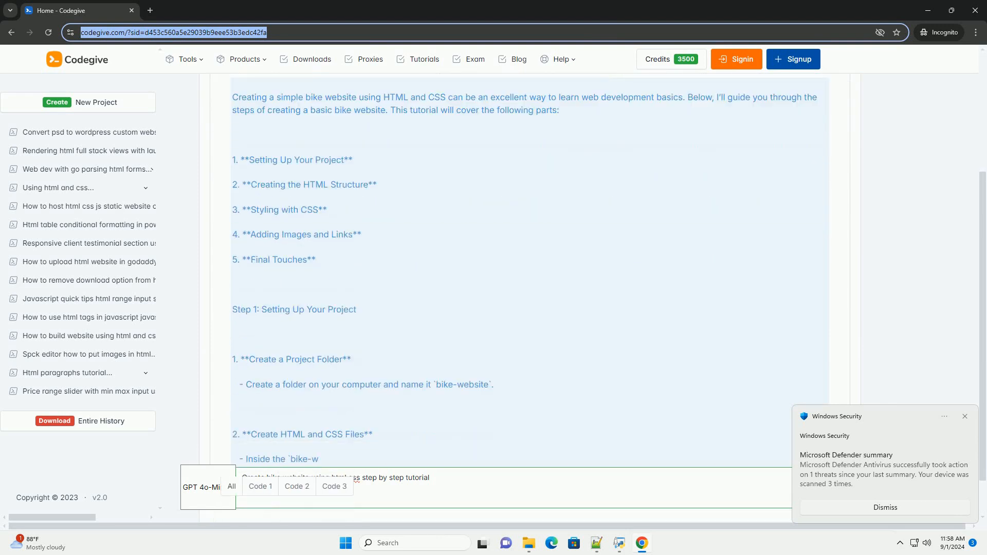
scroll(down, 3)
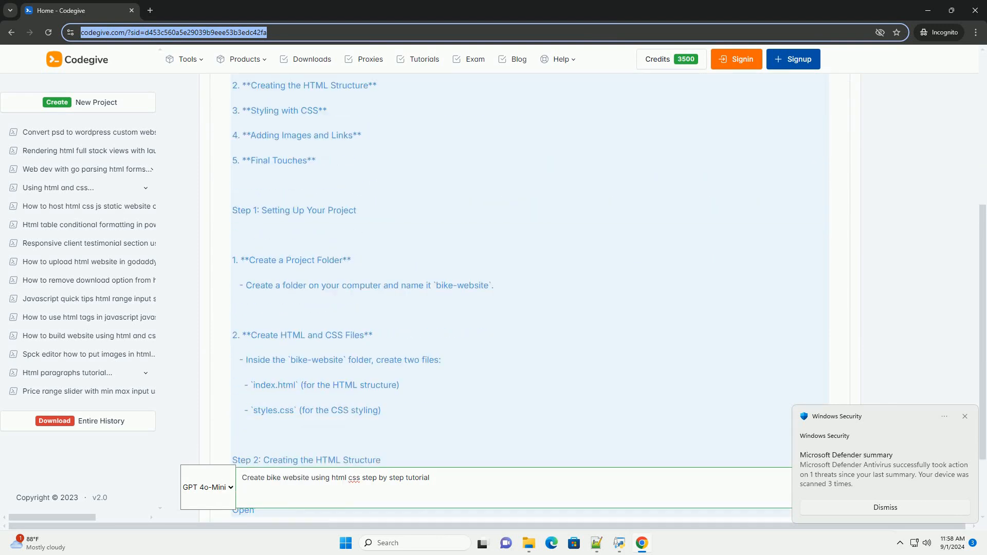
scroll(down, 3)
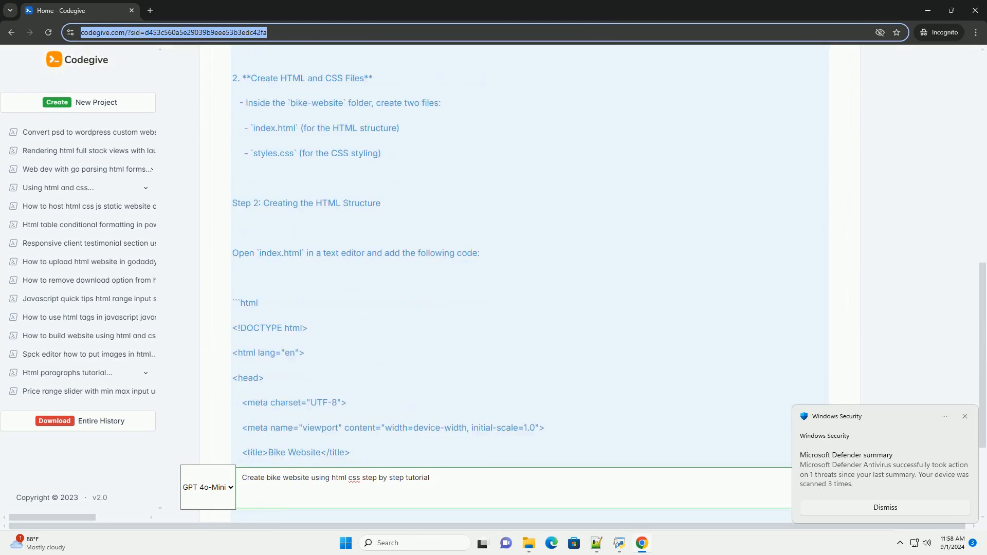
scroll(down, 3)
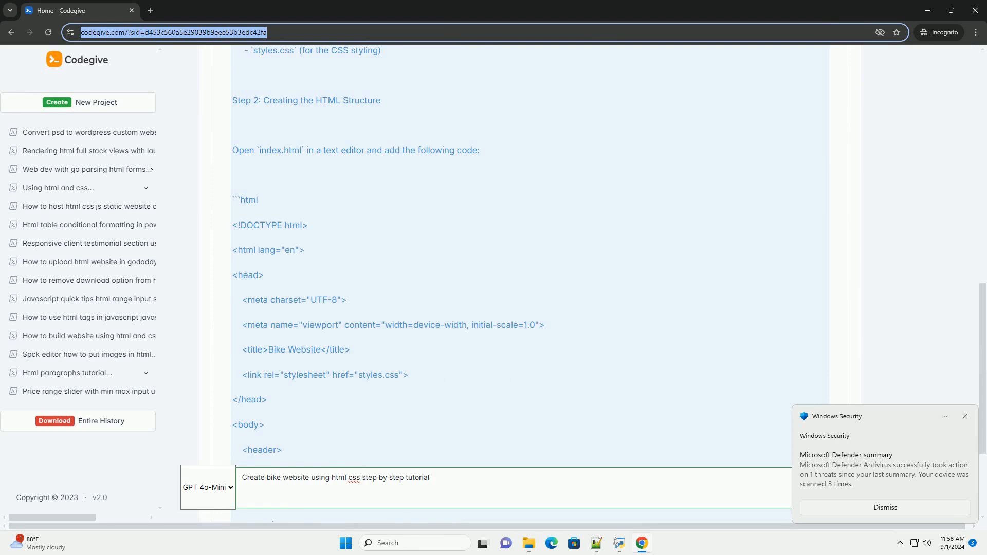
scroll(down, 3)
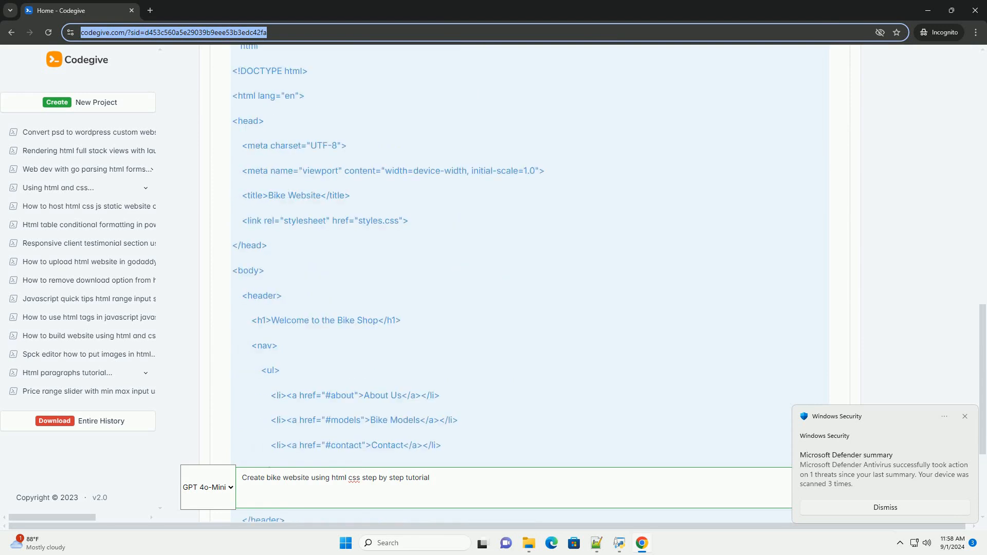
scroll(down, 3)
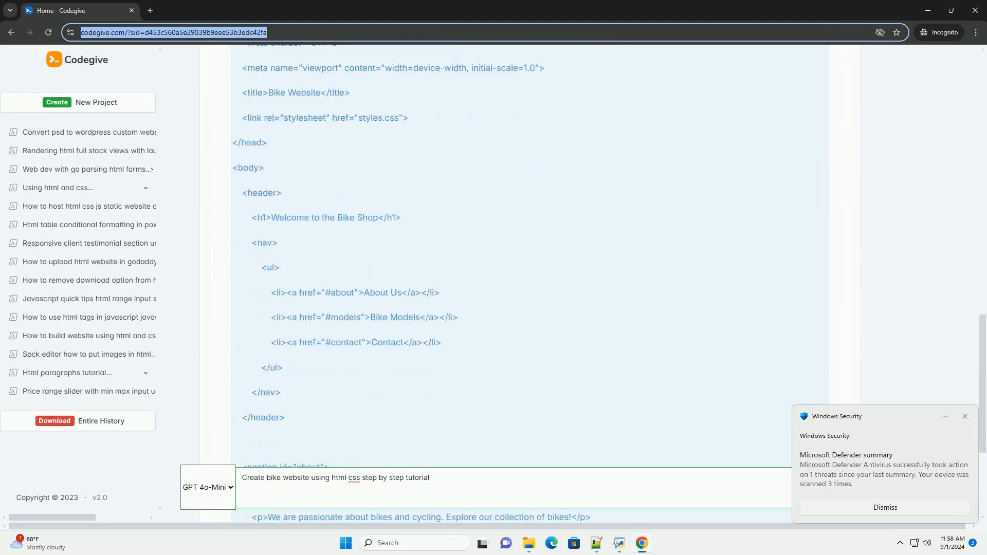
scroll(down, 3)
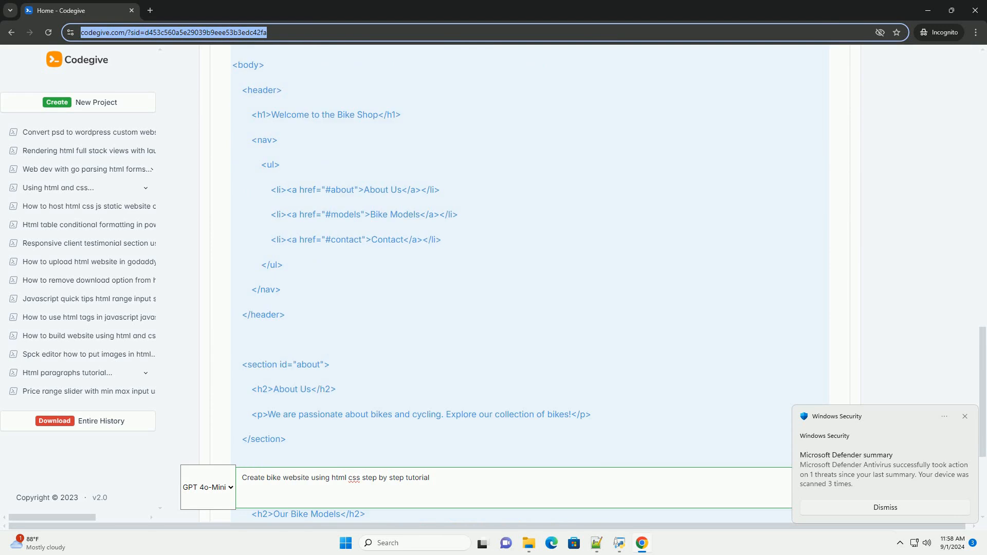
scroll(down, 3)
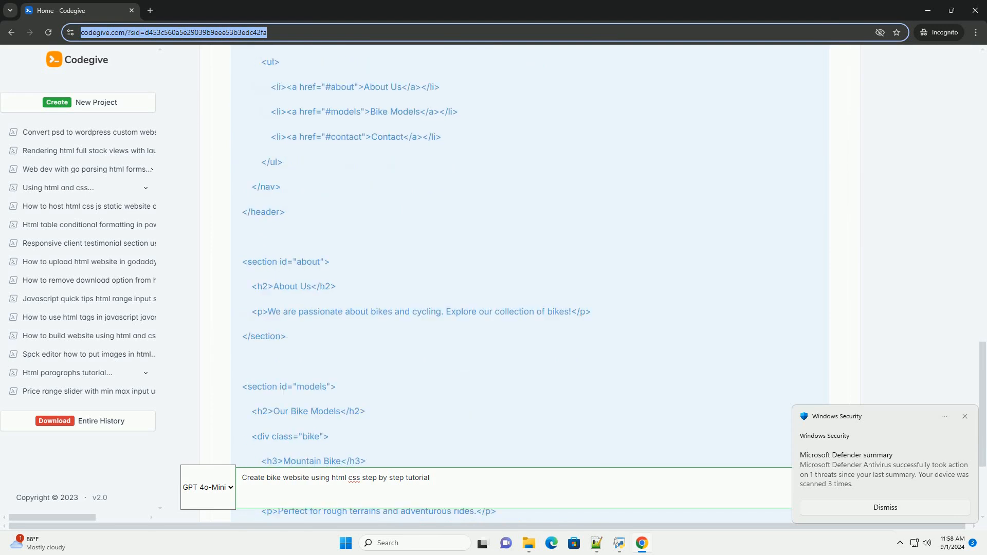
scroll(down, 3)
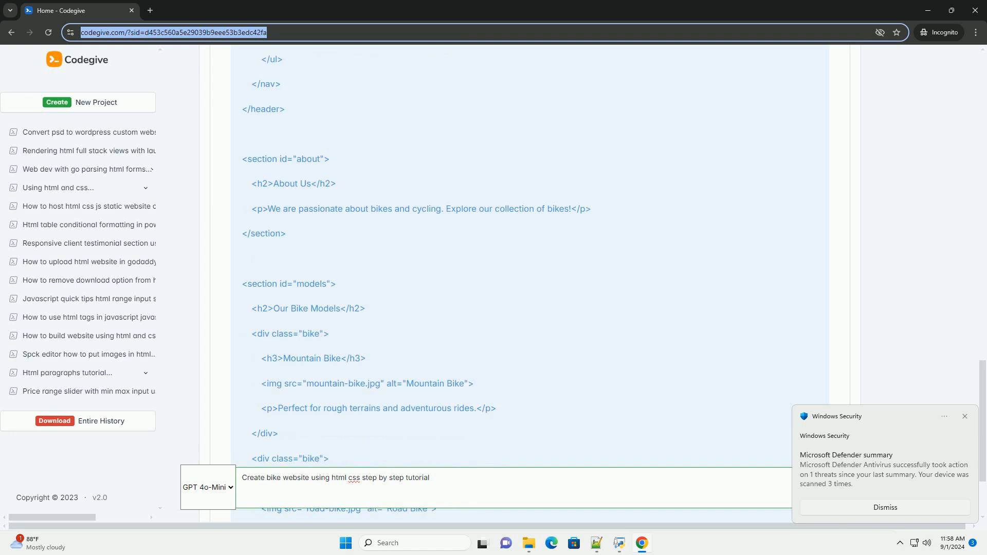
scroll(down, 3)
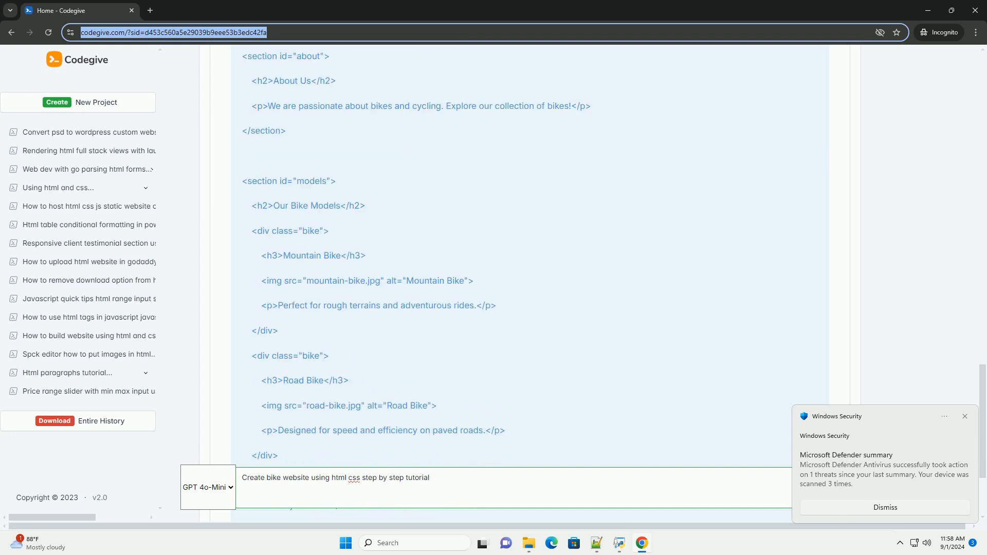
scroll(down, 3)
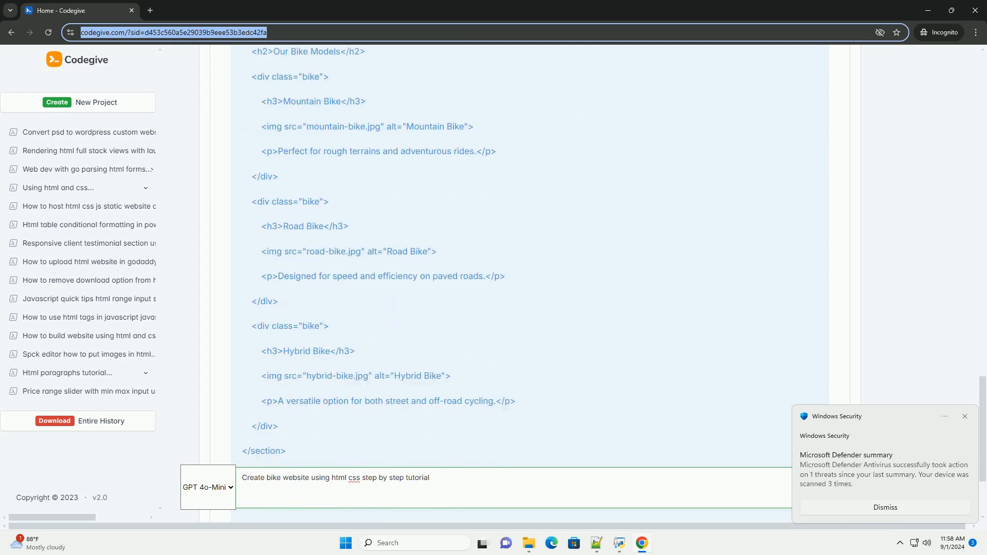
scroll(down, 3)
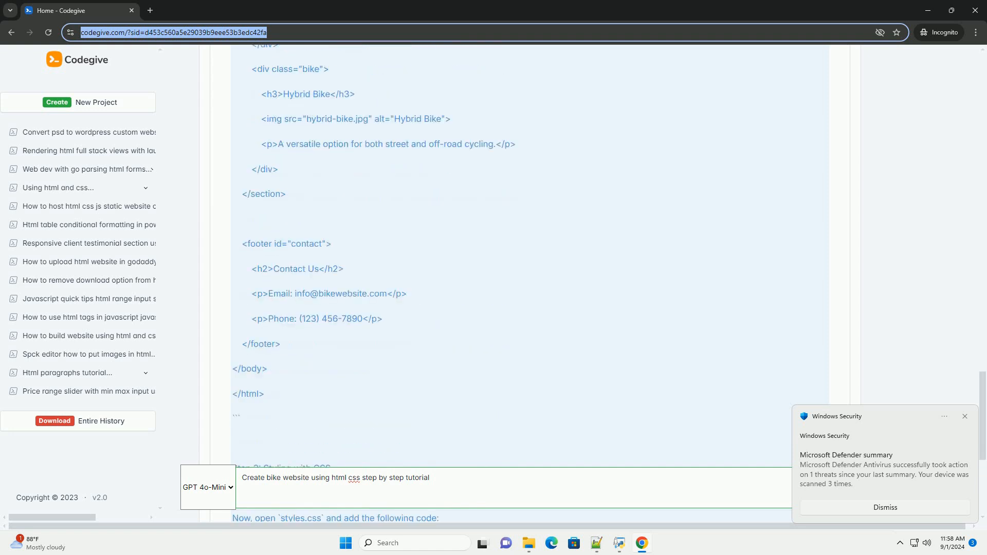
scroll(down, 3)
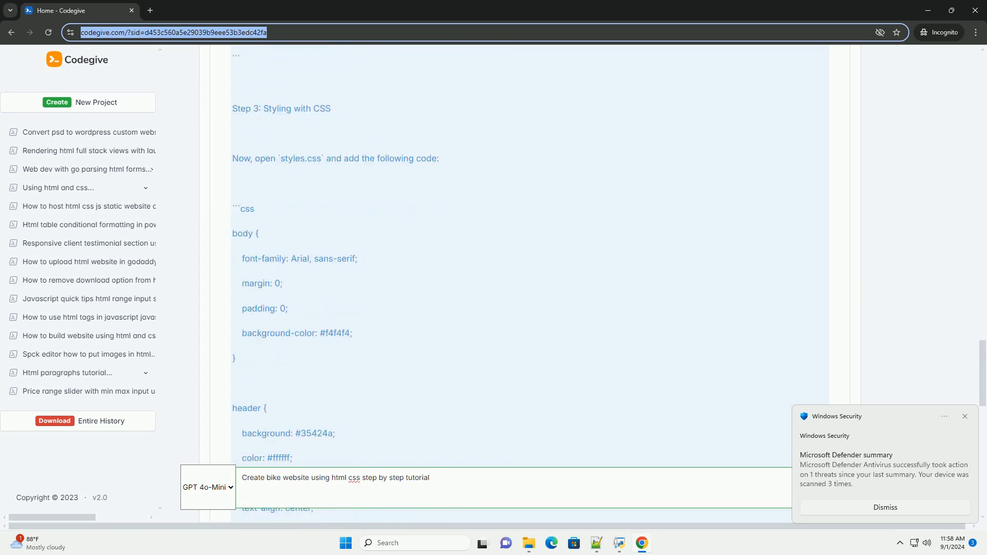
scroll(down, 3)
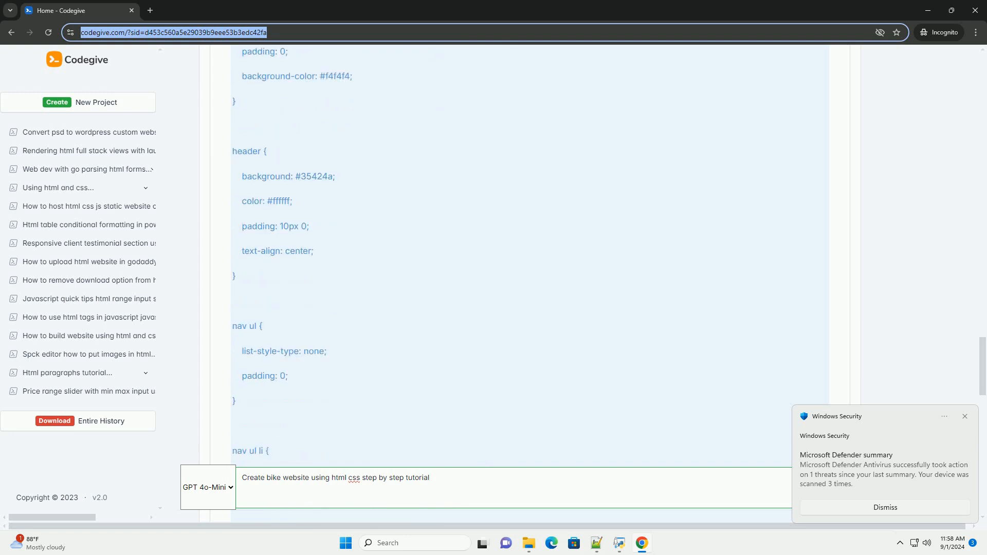
scroll(down, 3)
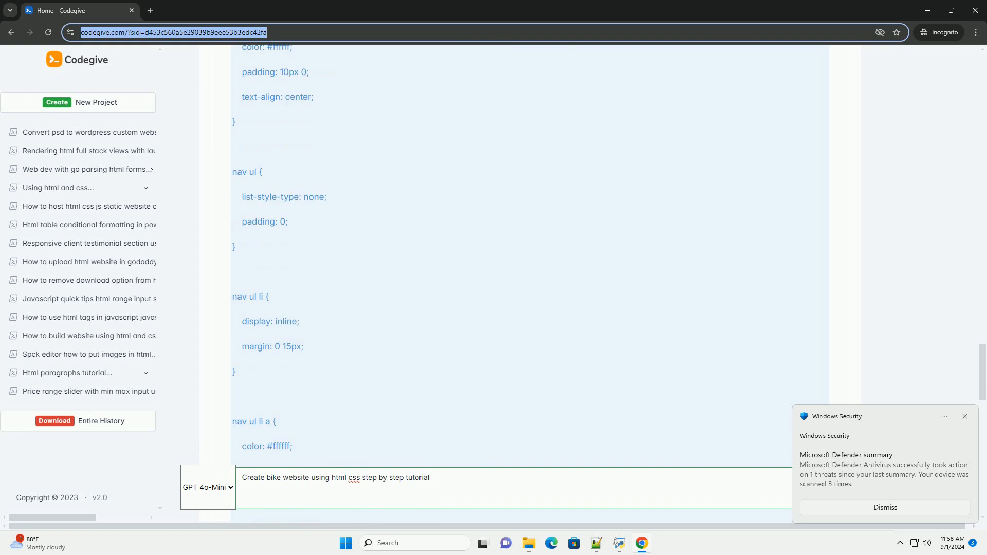
scroll(down, 3)
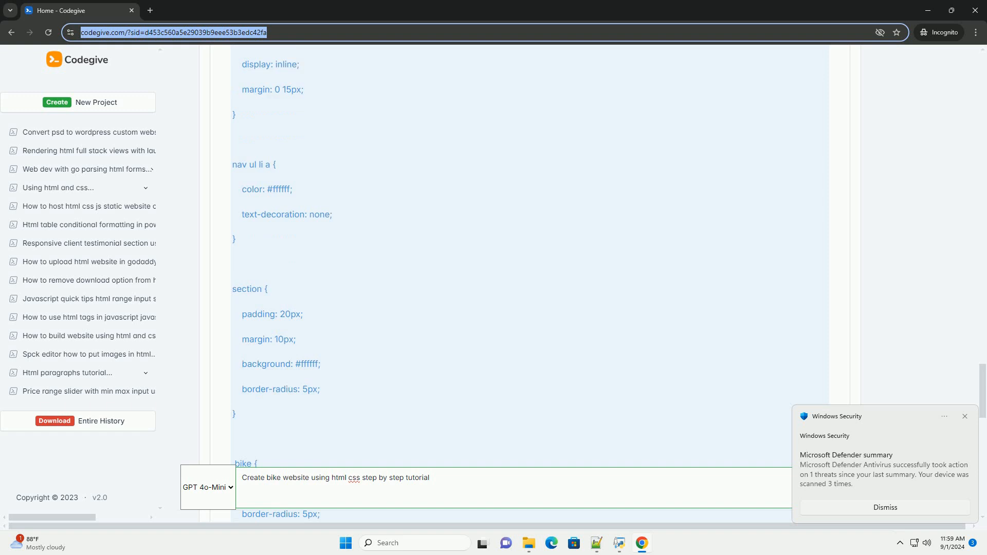
scroll(down, 3)
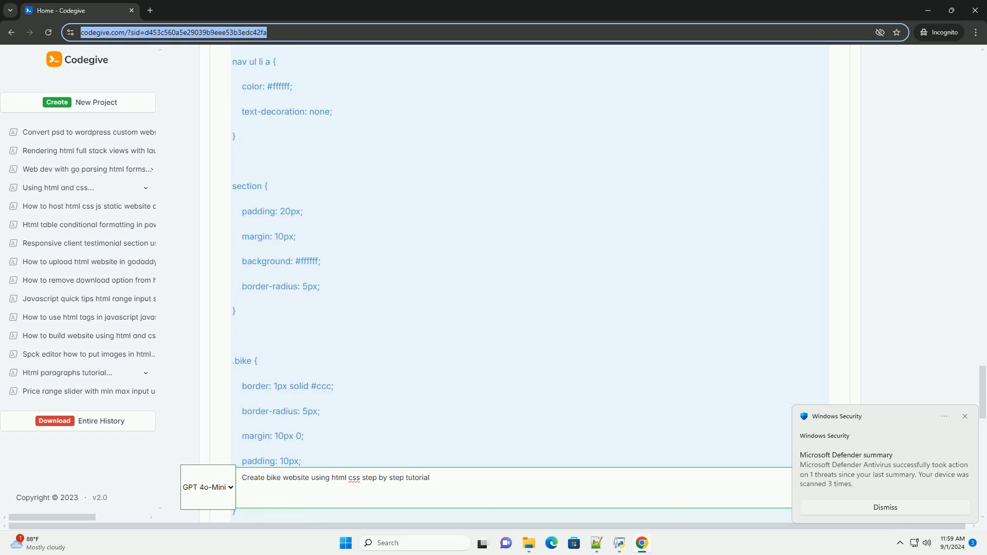
scroll(down, 3)
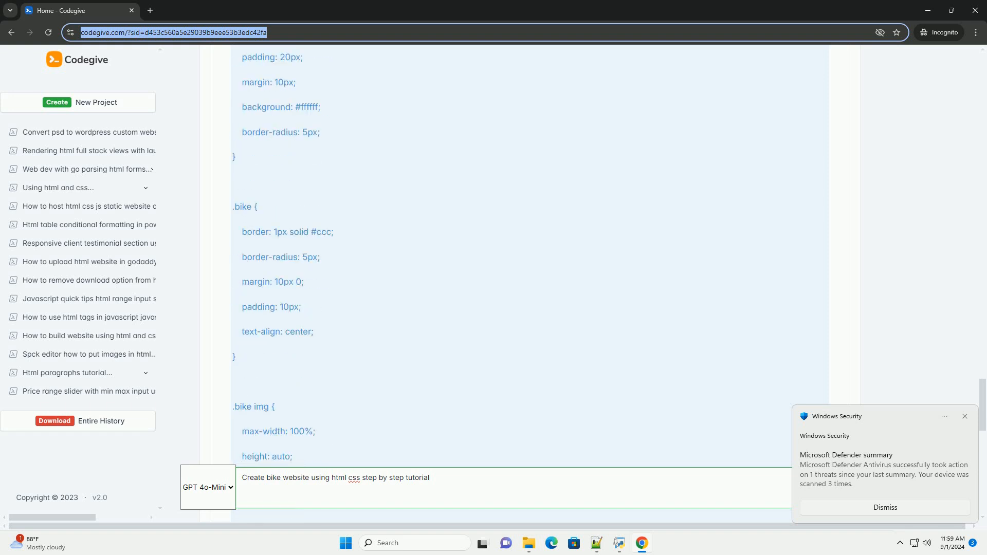
scroll(down, 3)
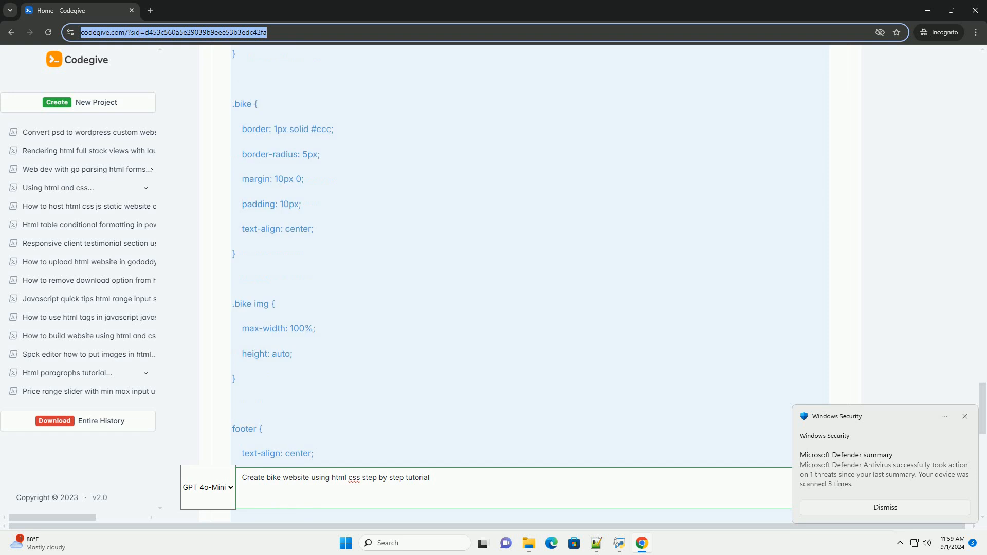
scroll(down, 3)
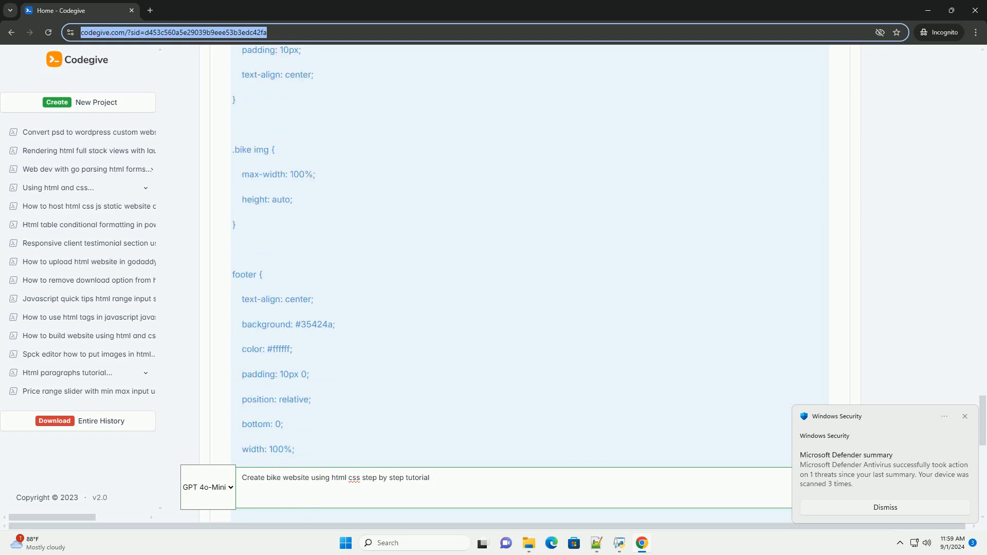